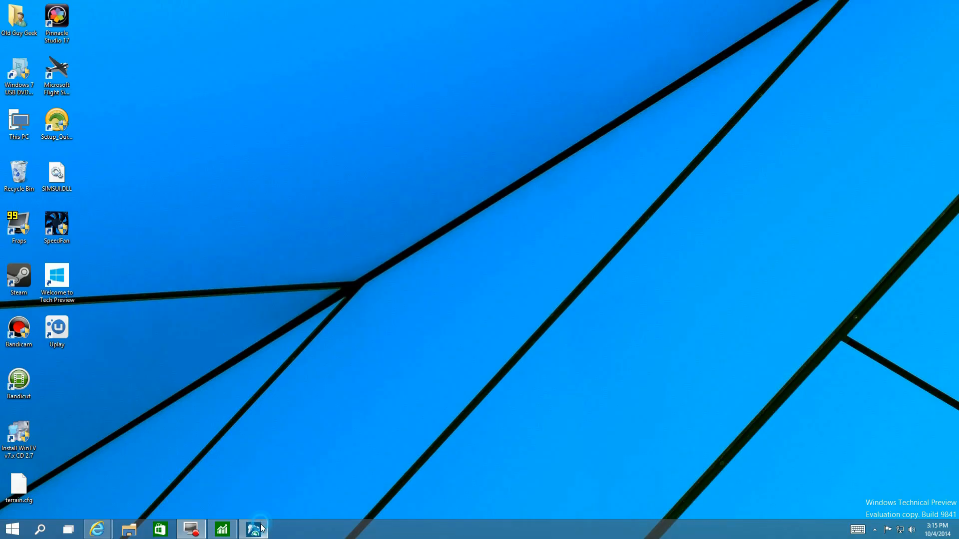
Bring up GasBuddy's nearby station prices and window the app onto the desktop.
left_click(252, 529)
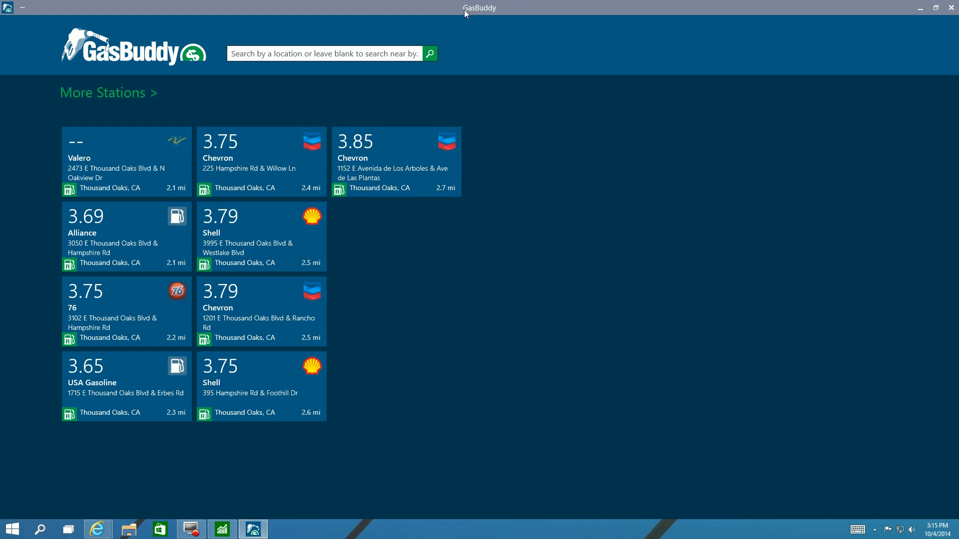
left_click(935, 8)
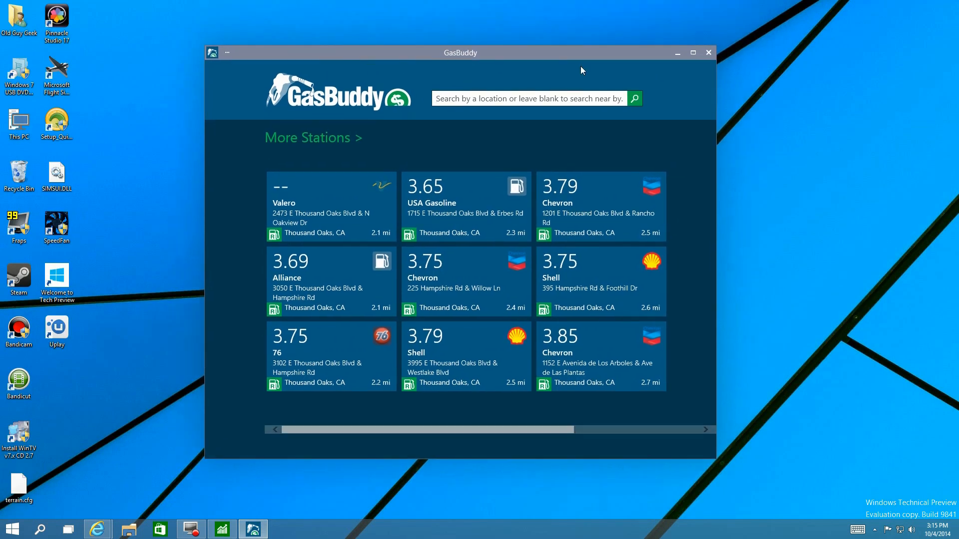
mouse_move(707, 53)
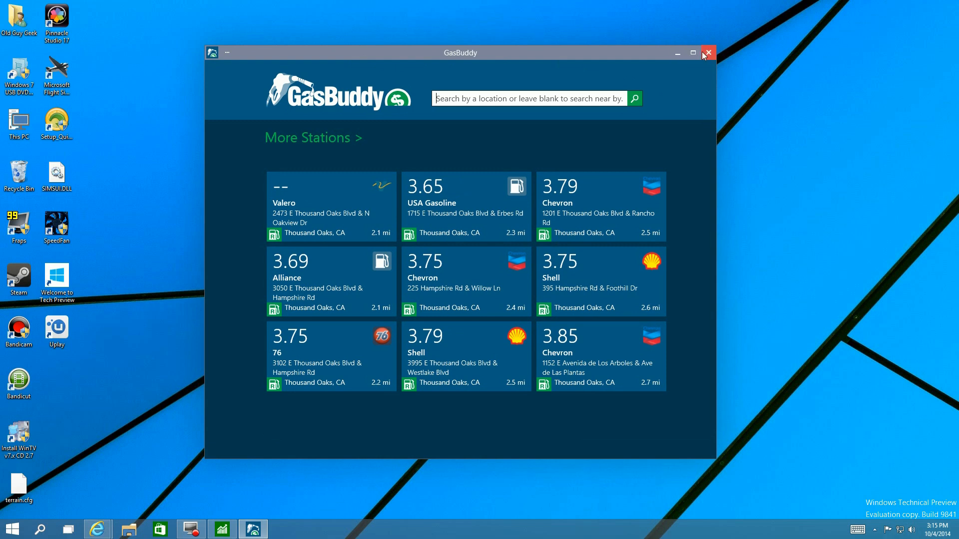
mouse_move(212, 56)
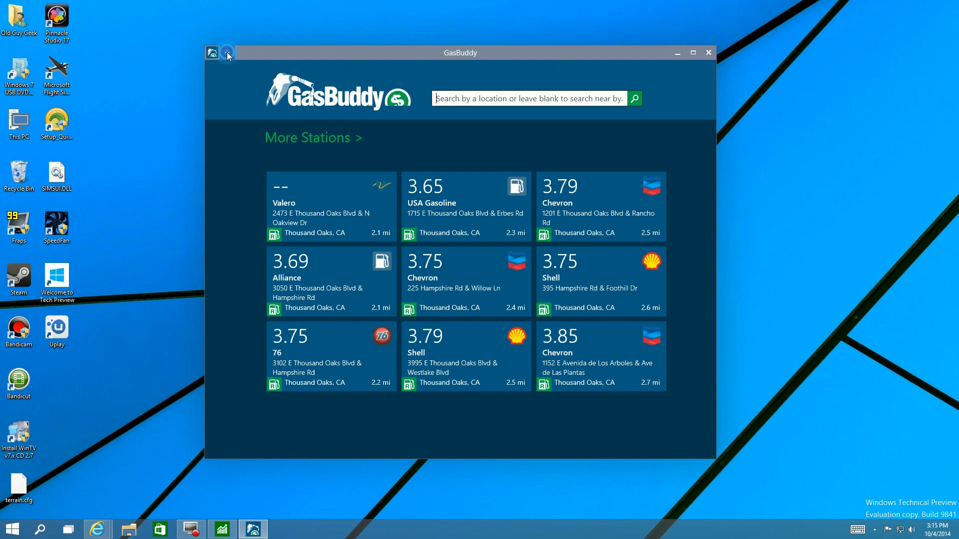
left_click(212, 53)
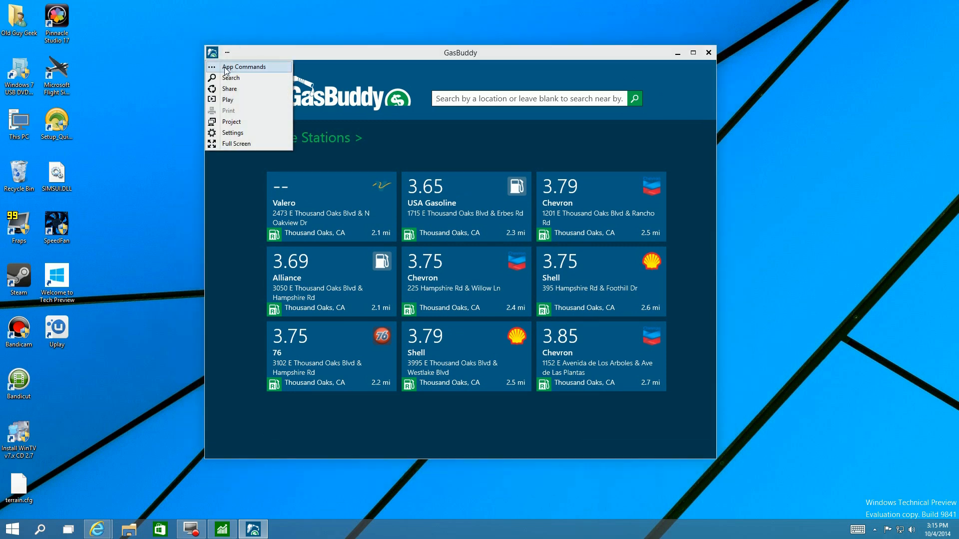
mouse_move(236, 143)
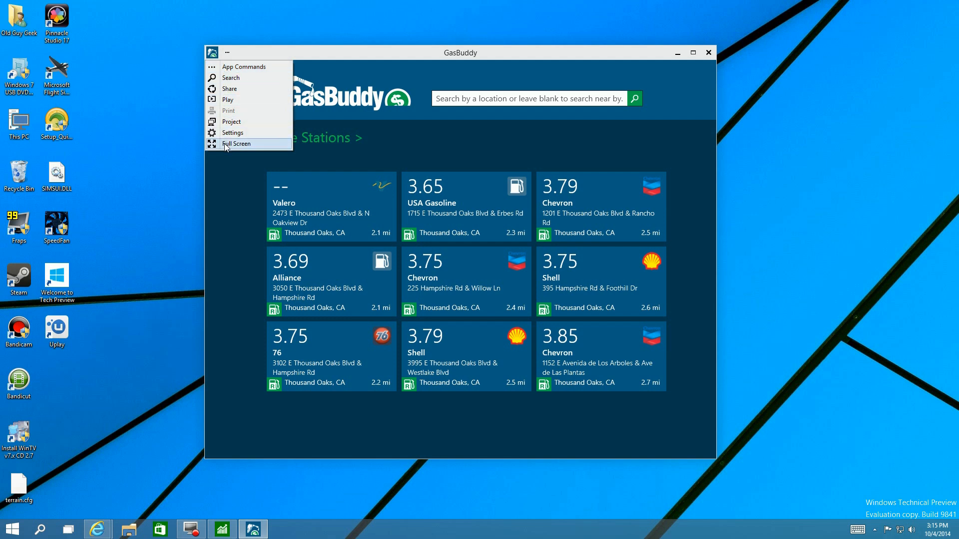
mouse_move(231, 67)
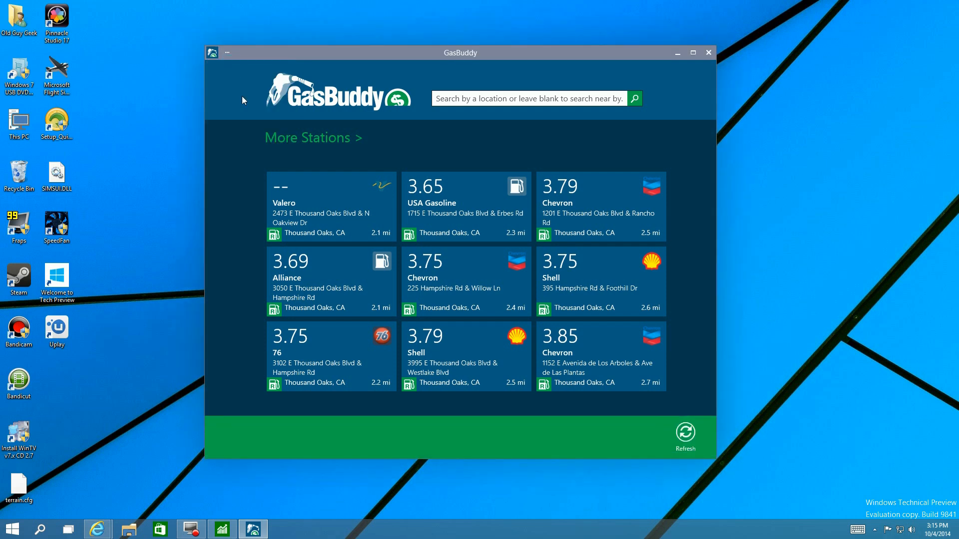
mouse_move(572, 446)
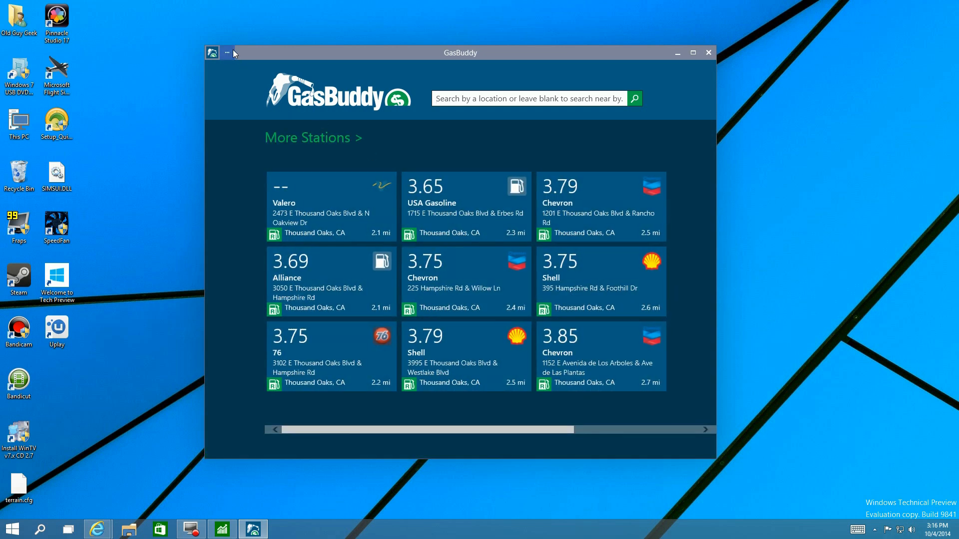
From the title-bar App Commands menu, try Search, then Share, then Play to a device.
left_click(227, 53)
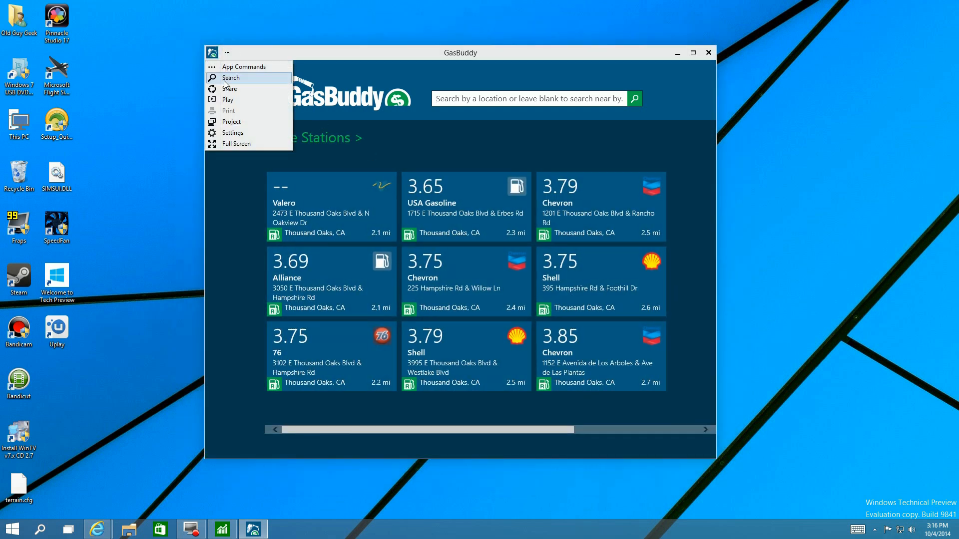
left_click(231, 78)
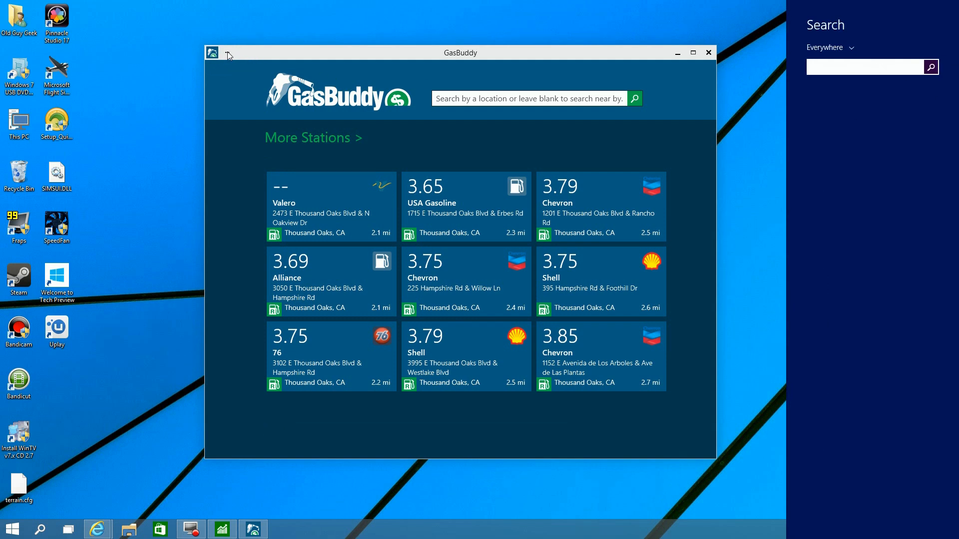
left_click(212, 53)
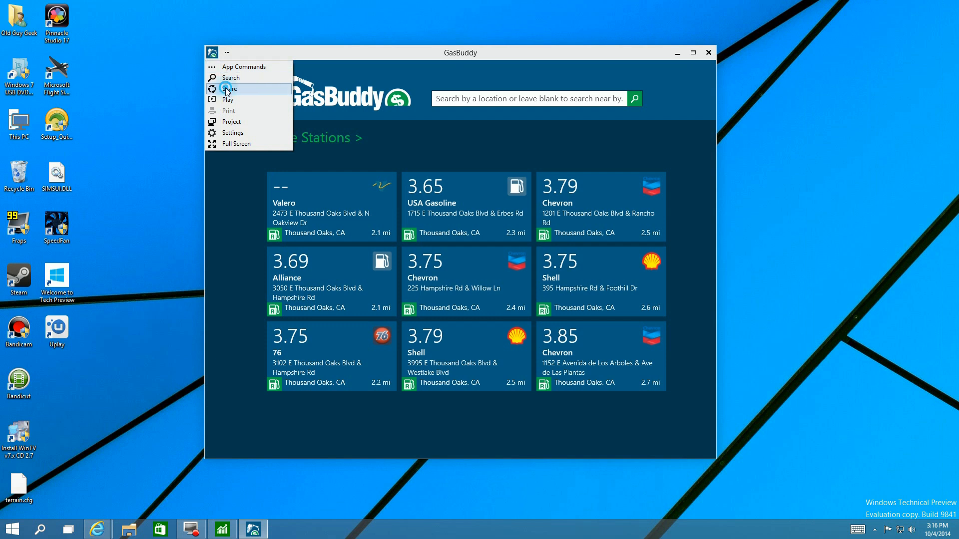
left_click(229, 89)
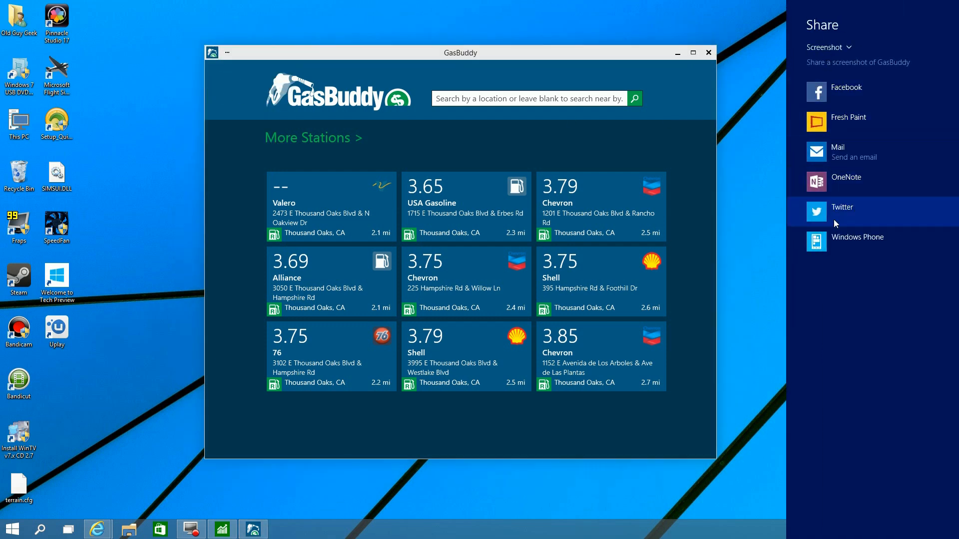
mouse_move(219, 56)
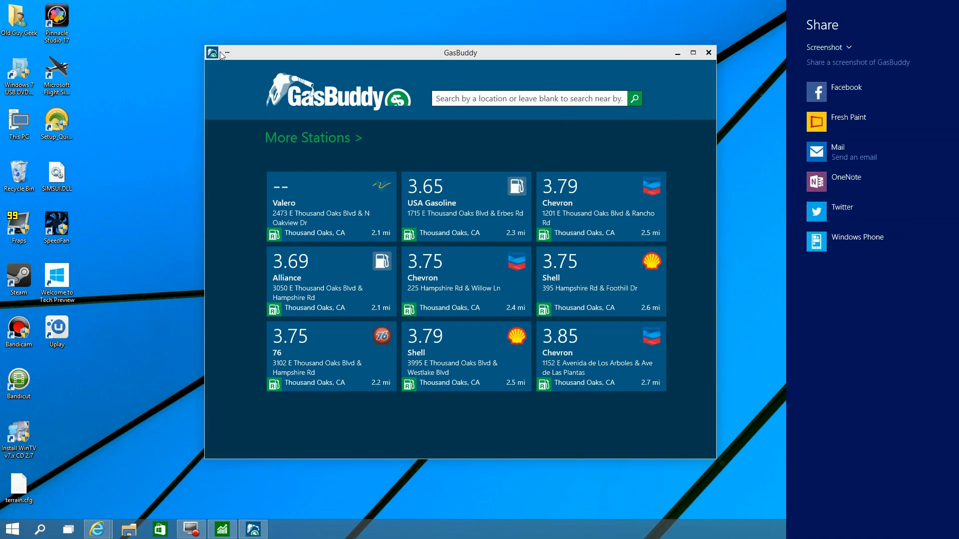
left_click(214, 52)
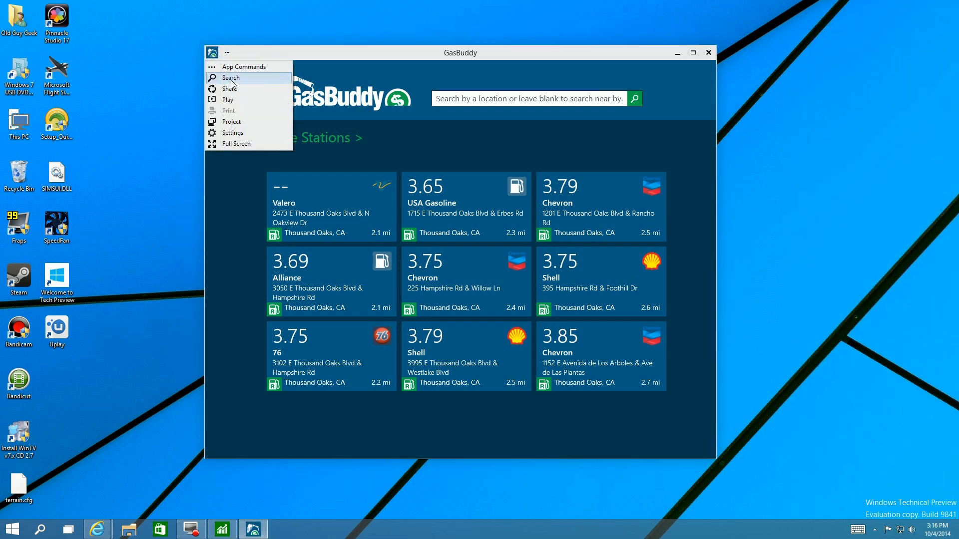
left_click(226, 99)
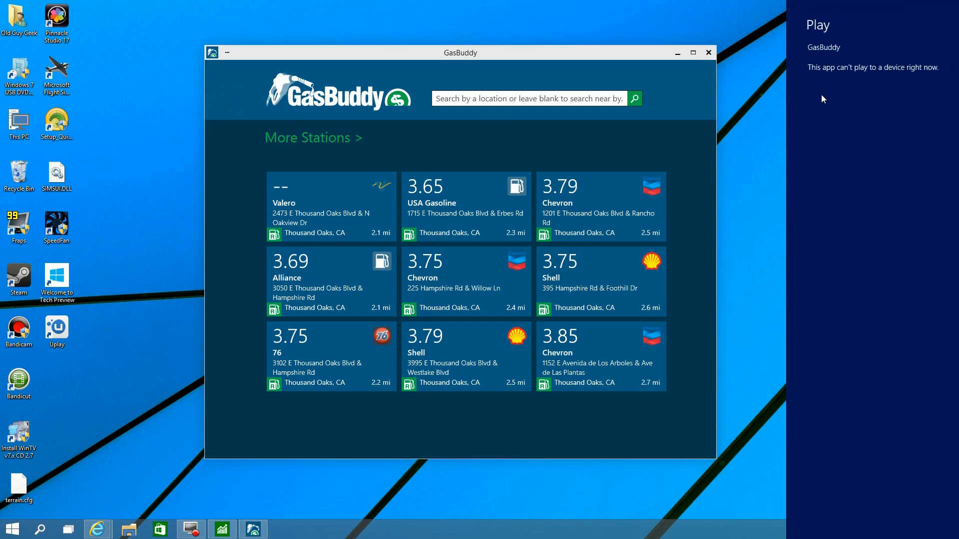
mouse_move(871, 65)
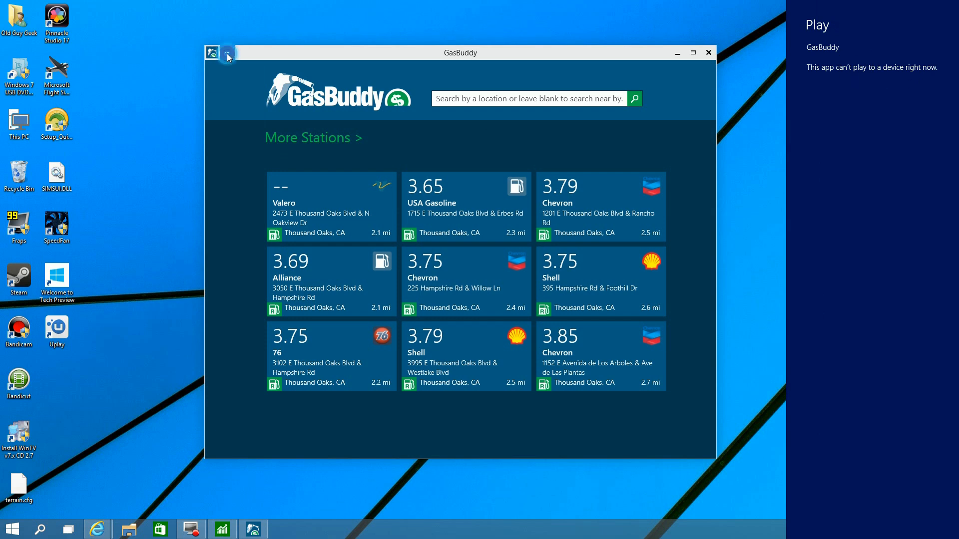
left_click(212, 52)
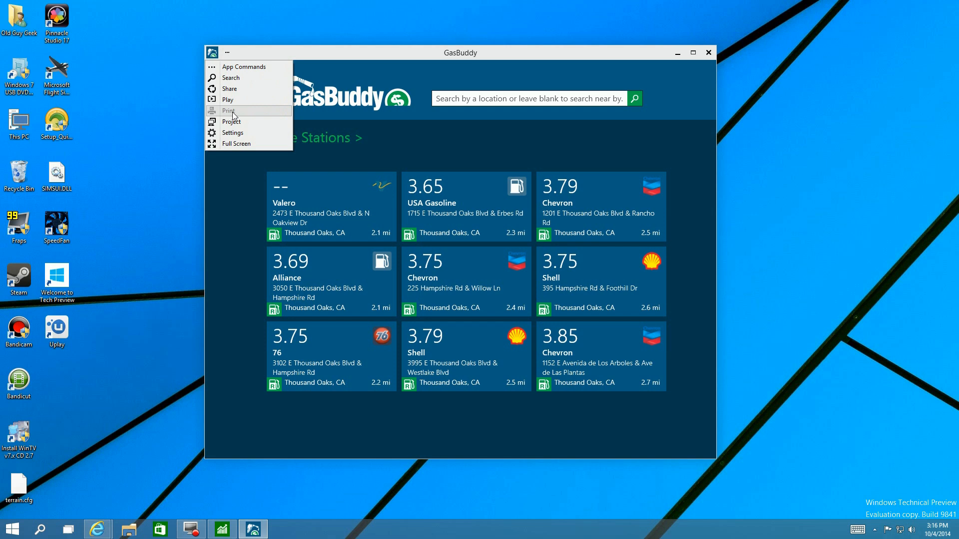
left_click(231, 121)
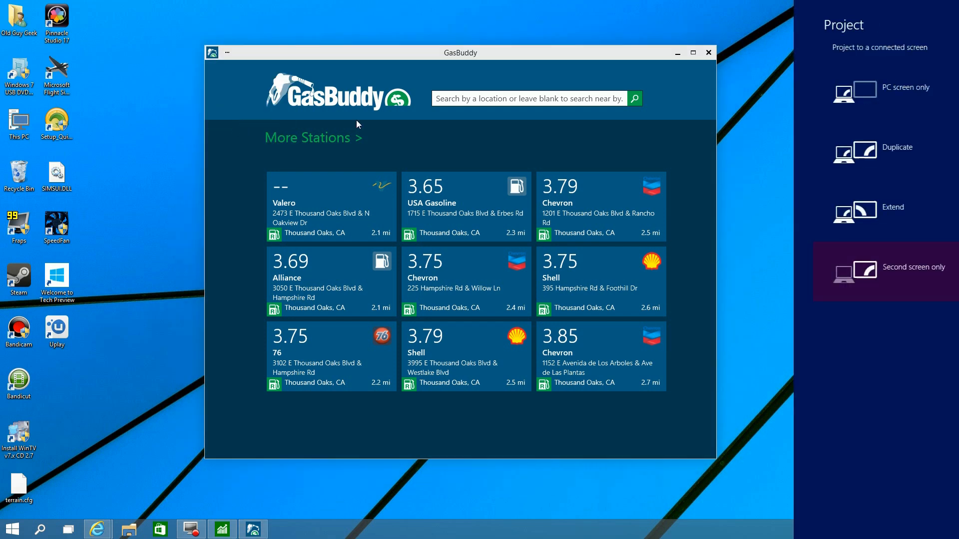
mouse_move(882, 151)
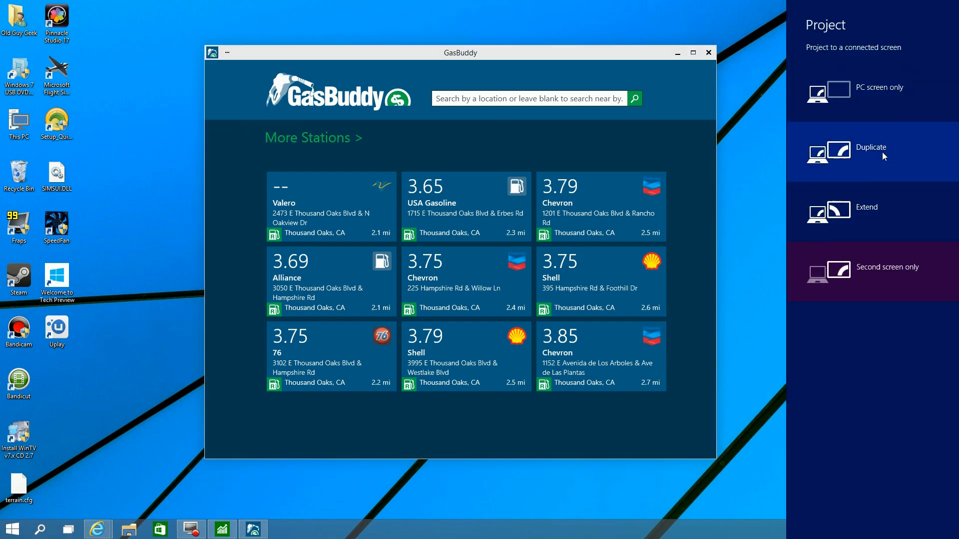
mouse_move(769, 47)
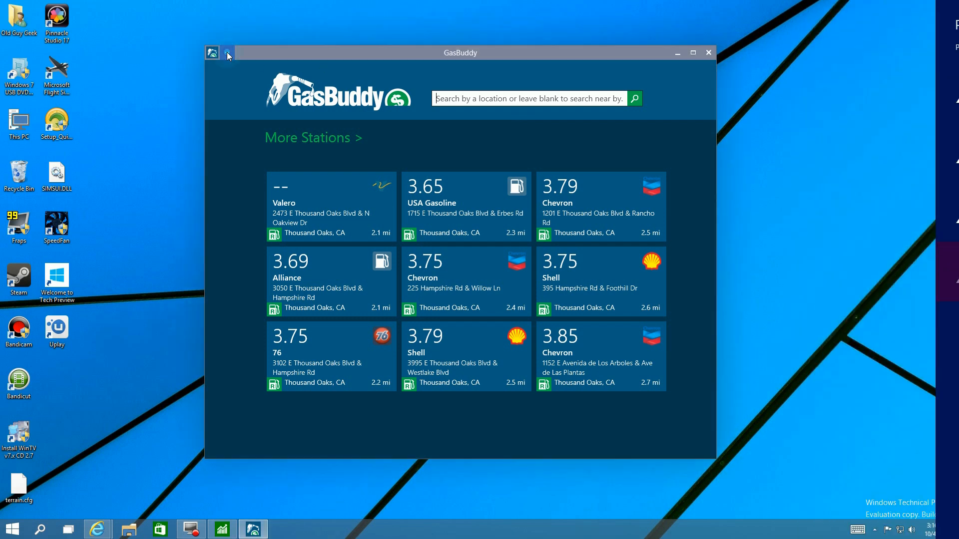
left_click(227, 53)
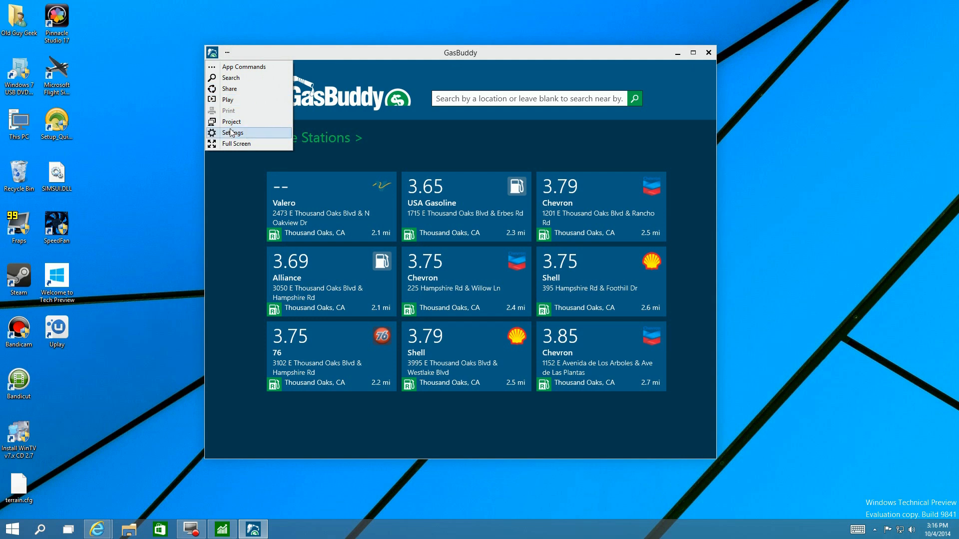
left_click(232, 133)
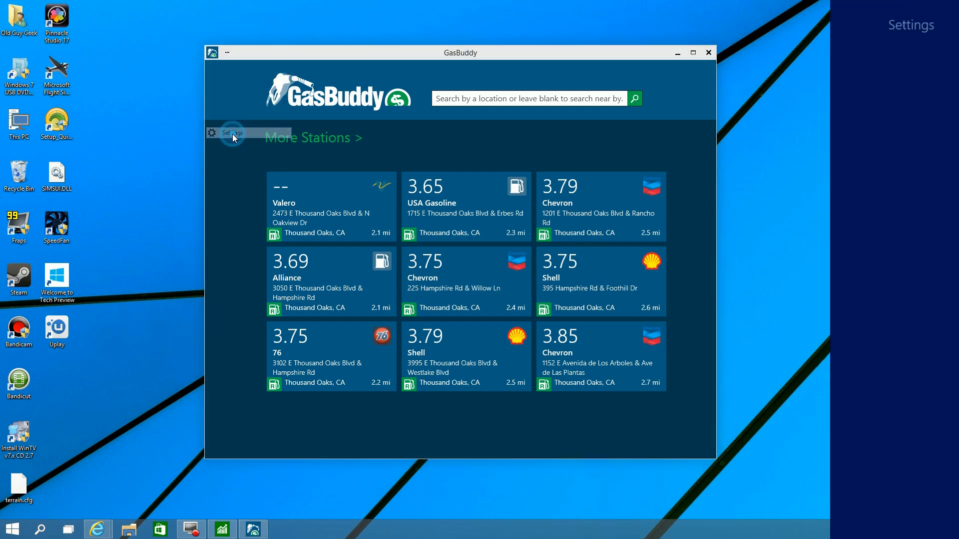
left_click(230, 133)
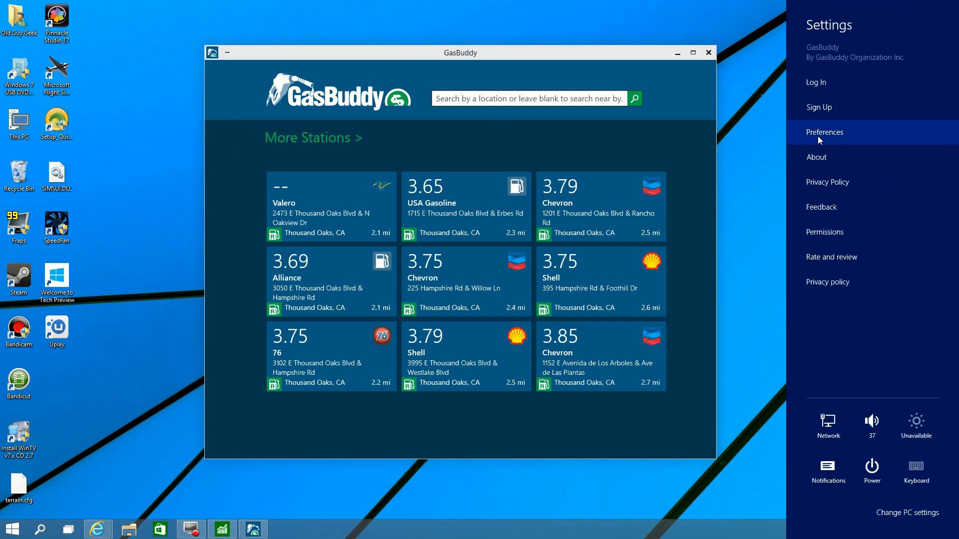
left_click(825, 132)
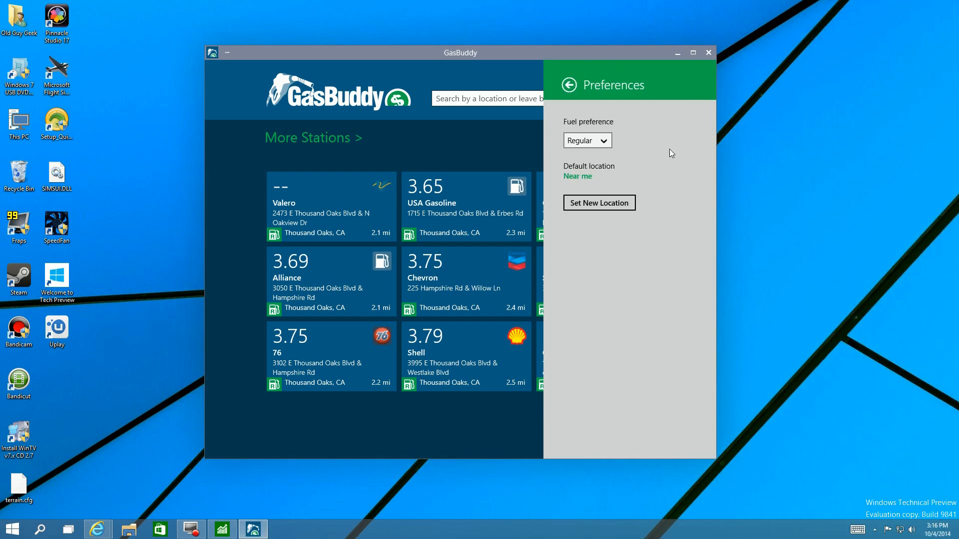
mouse_move(593, 146)
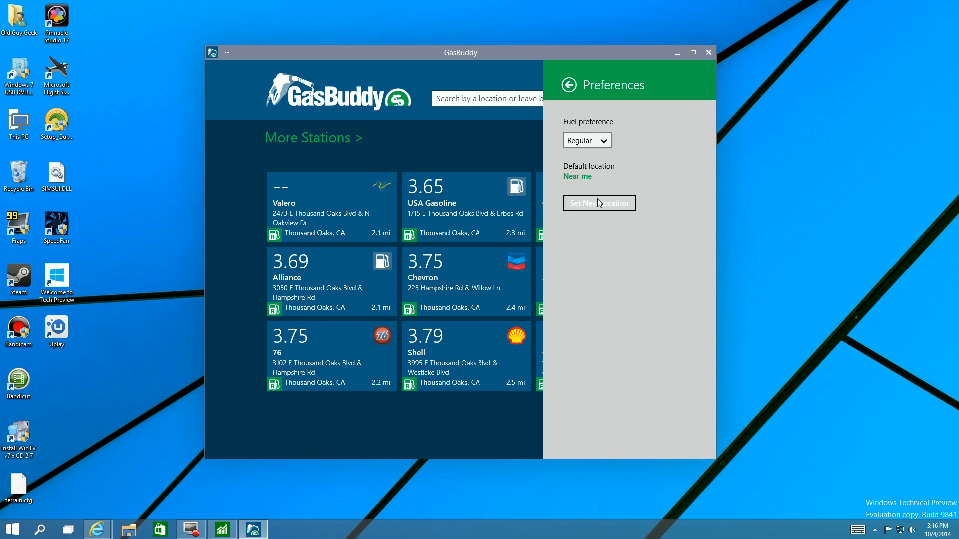
left_click(568, 84)
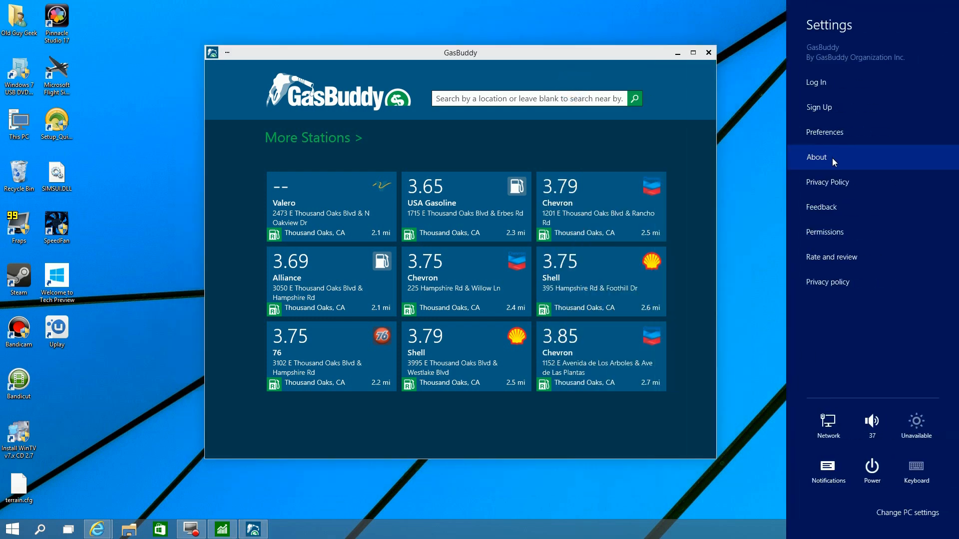
left_click(816, 157)
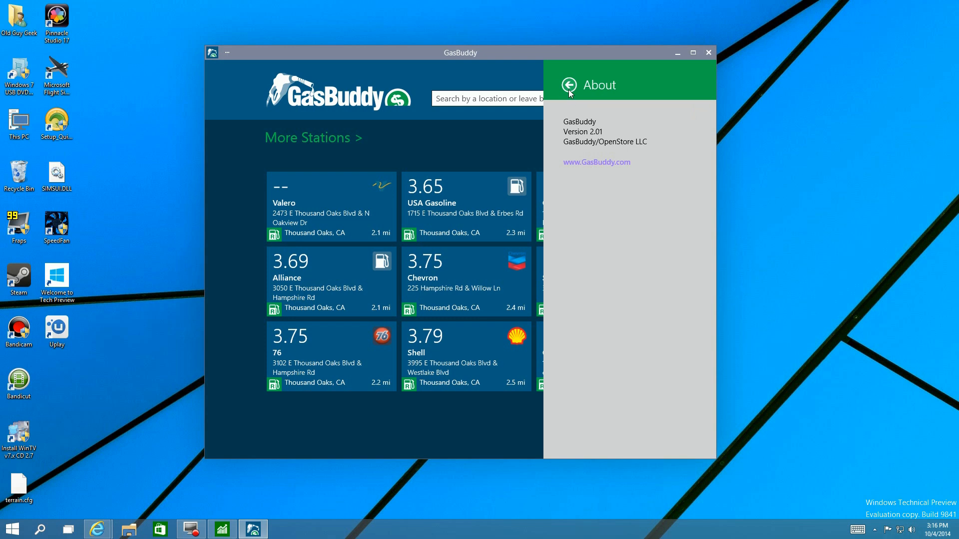
left_click(569, 85)
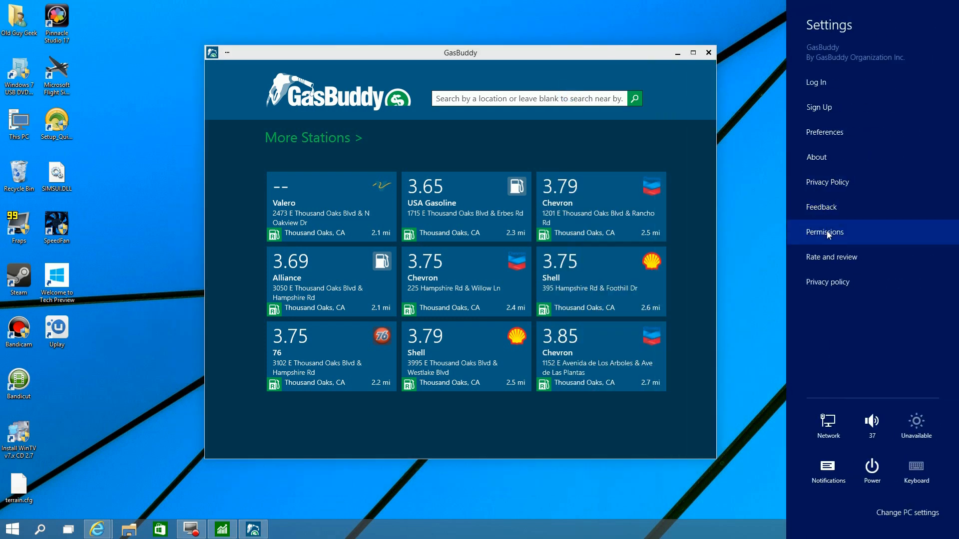
left_click(824, 231)
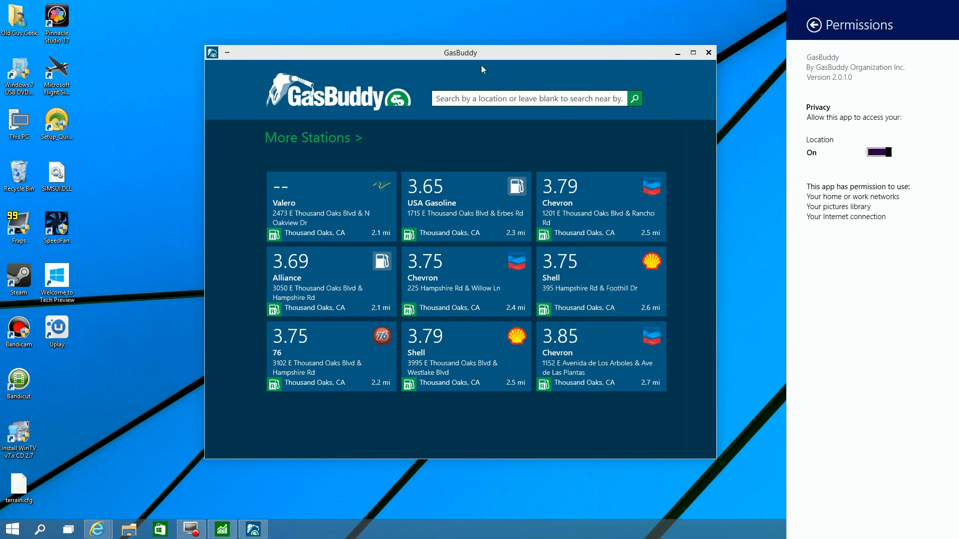
left_click(814, 24)
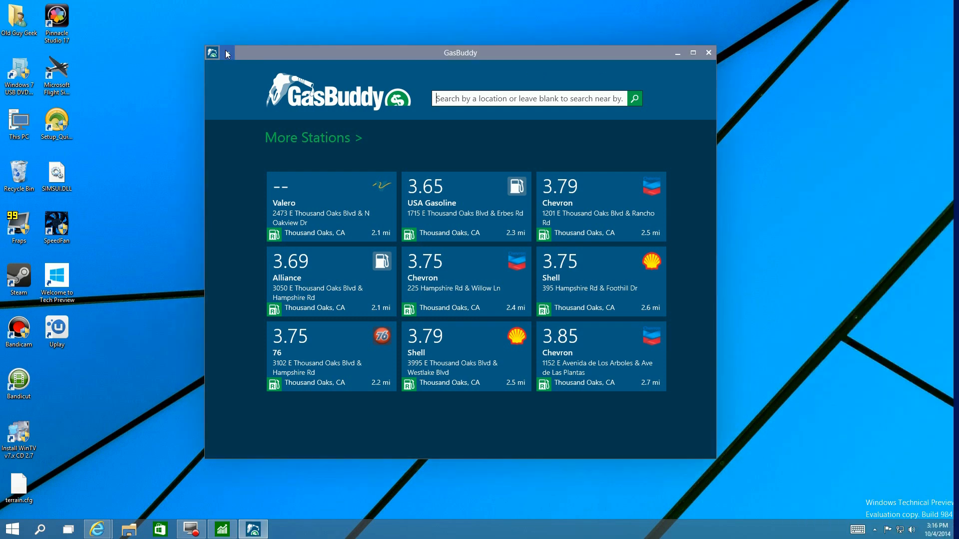
Switch GasBuddy to Full Screen from the title-bar App Commands menu.
left_click(226, 53)
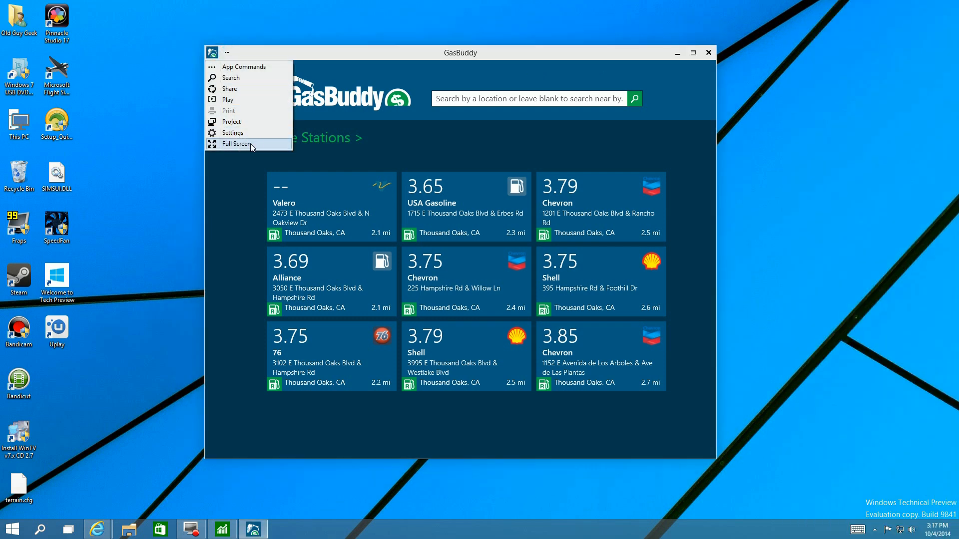
left_click(235, 144)
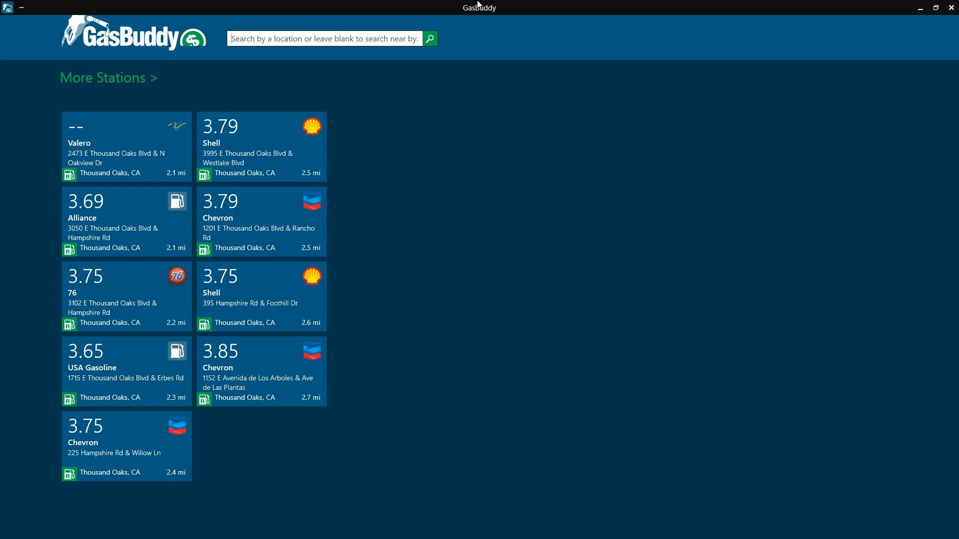
mouse_move(919, 8)
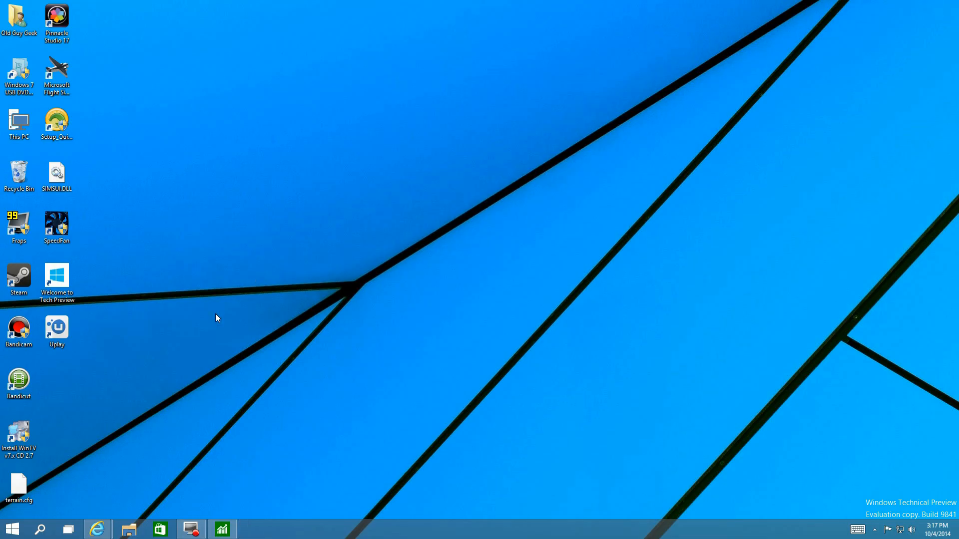
Launch Money from the taskbar and make it Full Screen via its App Commands menu.
left_click(222, 529)
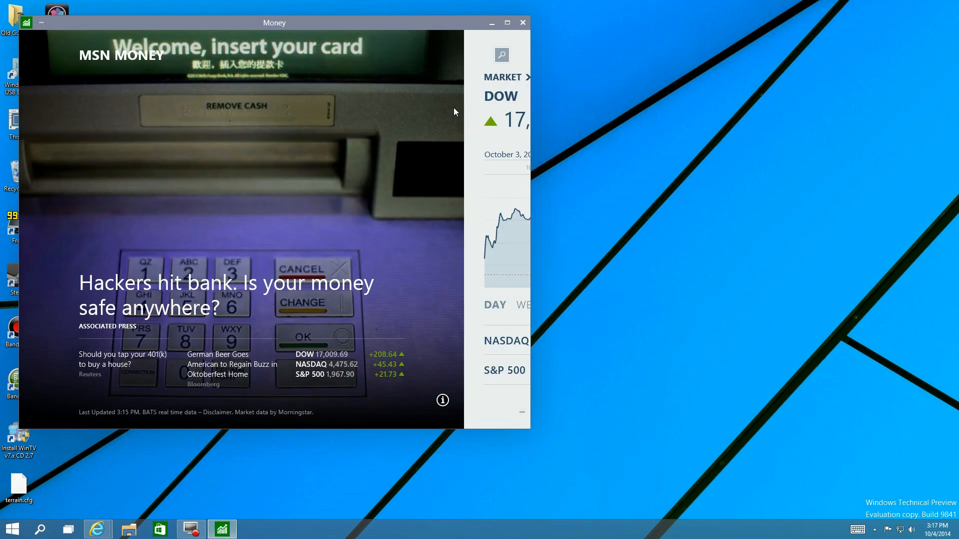
left_click(41, 23)
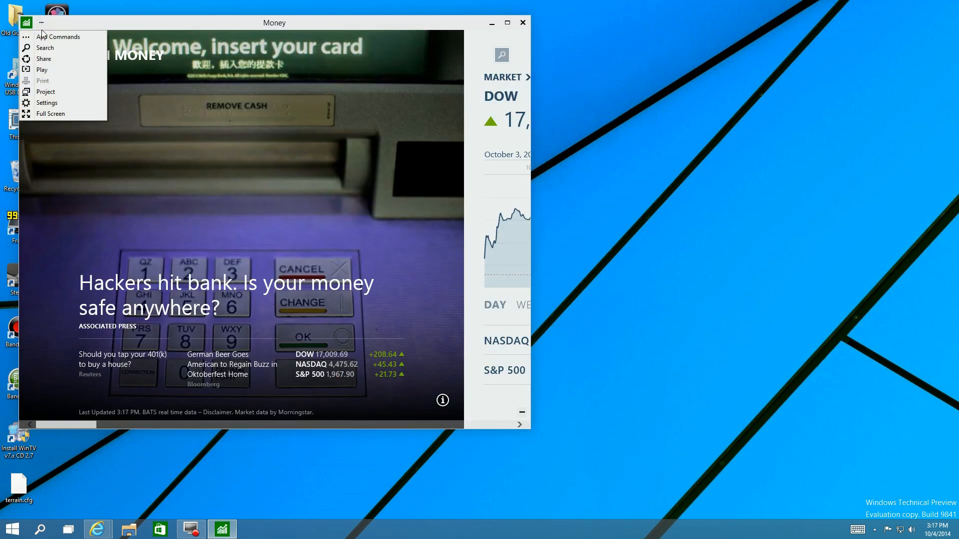
left_click(50, 114)
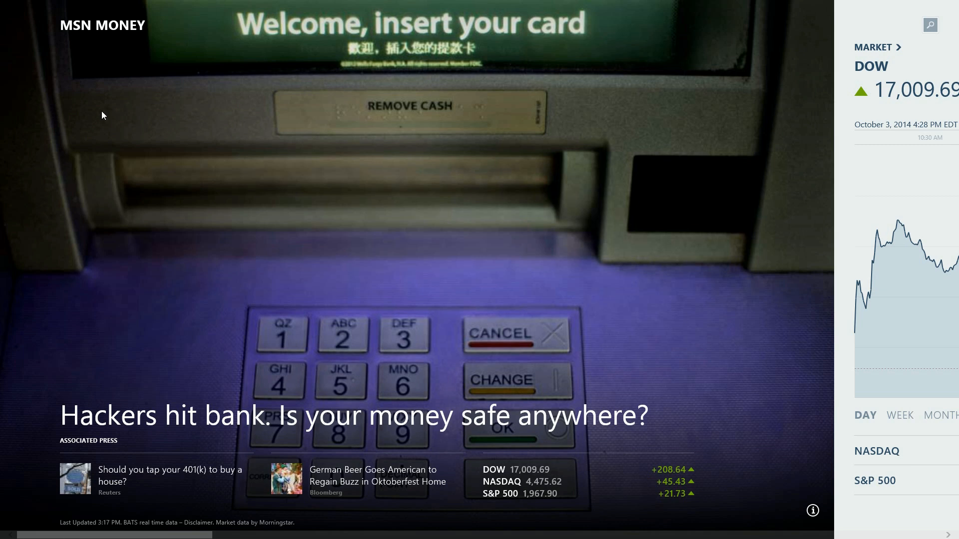
mouse_move(552, 117)
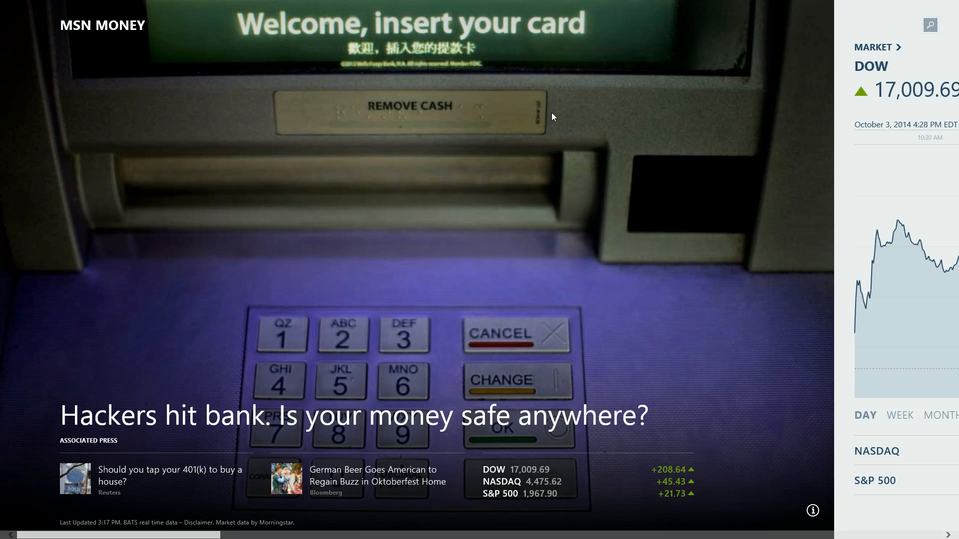
mouse_move(859, 5)
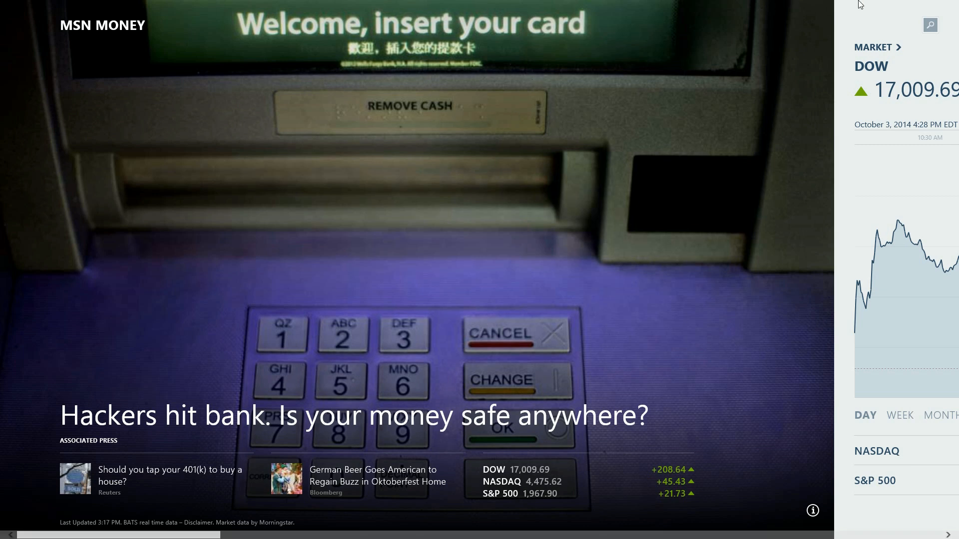